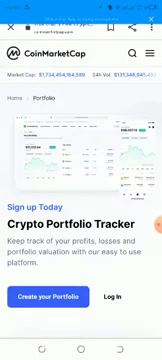
# Scroll the Portfolio Tracker page to reach the Create an Account form.
pyautogui.scroll(-3)
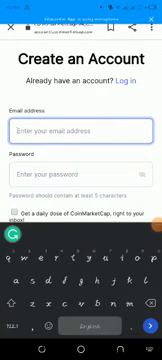
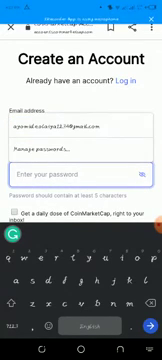
pyautogui.write('••••')
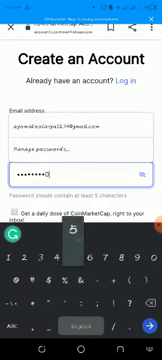
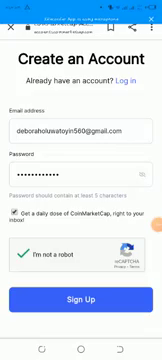
pyautogui.click(81, 326)
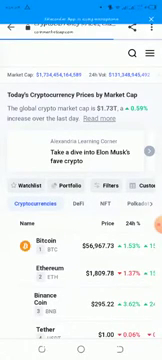
# Scroll down to reach the Portfolio and let its small balance load.
pyautogui.scroll(-3)
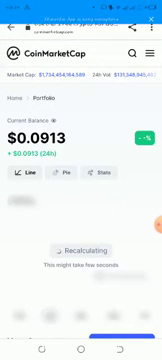
pyautogui.scroll(-3)
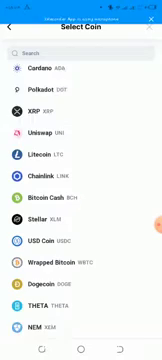
# Search for Cardano and add a buy of 12305 ADA.
pyautogui.scroll(-3)
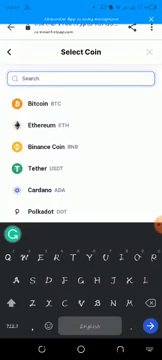
pyautogui.write('A')
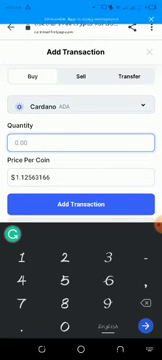
pyautogui.write('12305')
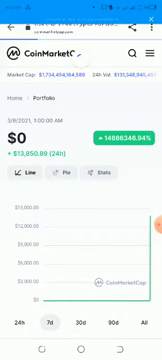
pyautogui.scroll(-3)
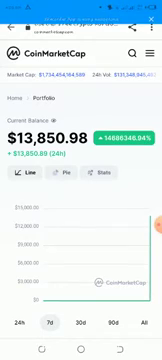
pyautogui.scroll(-3)
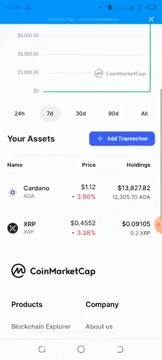
pyautogui.scroll(-3)
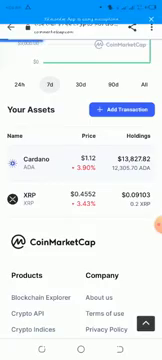
pyautogui.scroll(-3)
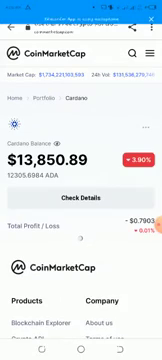
# Scroll the Cardano holding down to its single buy transaction.
pyautogui.scroll(-3)
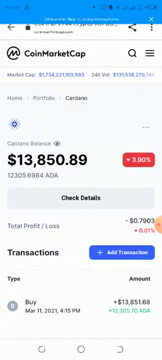
pyautogui.scroll(-3)
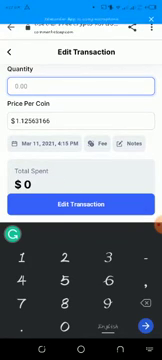
# Enter 500 as the Cardano buy quantity, giving $562.82 total spent.
pyautogui.write('500')
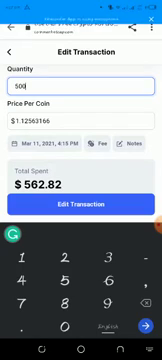